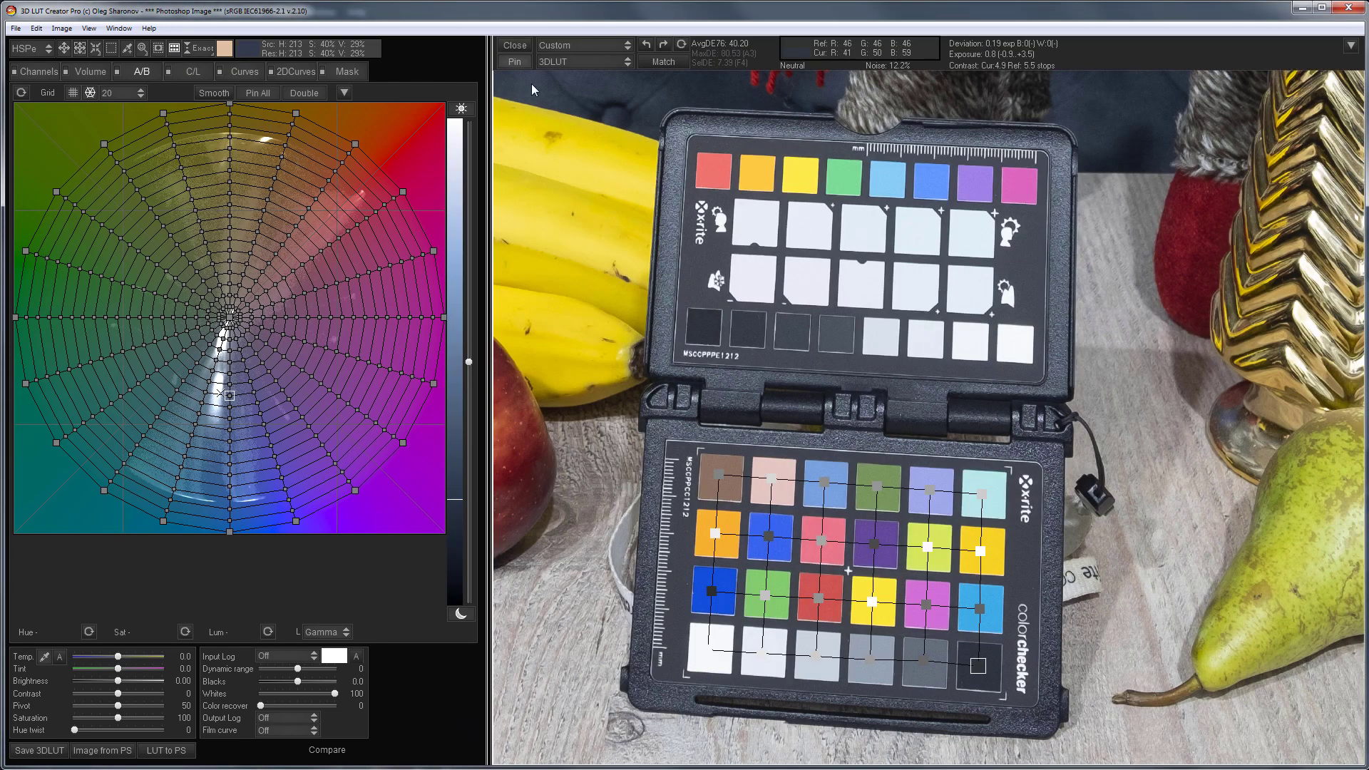
Step: Add a Photoshop Black & White adjustment layer set to the Green Filter preset
{"action": "left_click", "coordinate": [663, 61]}
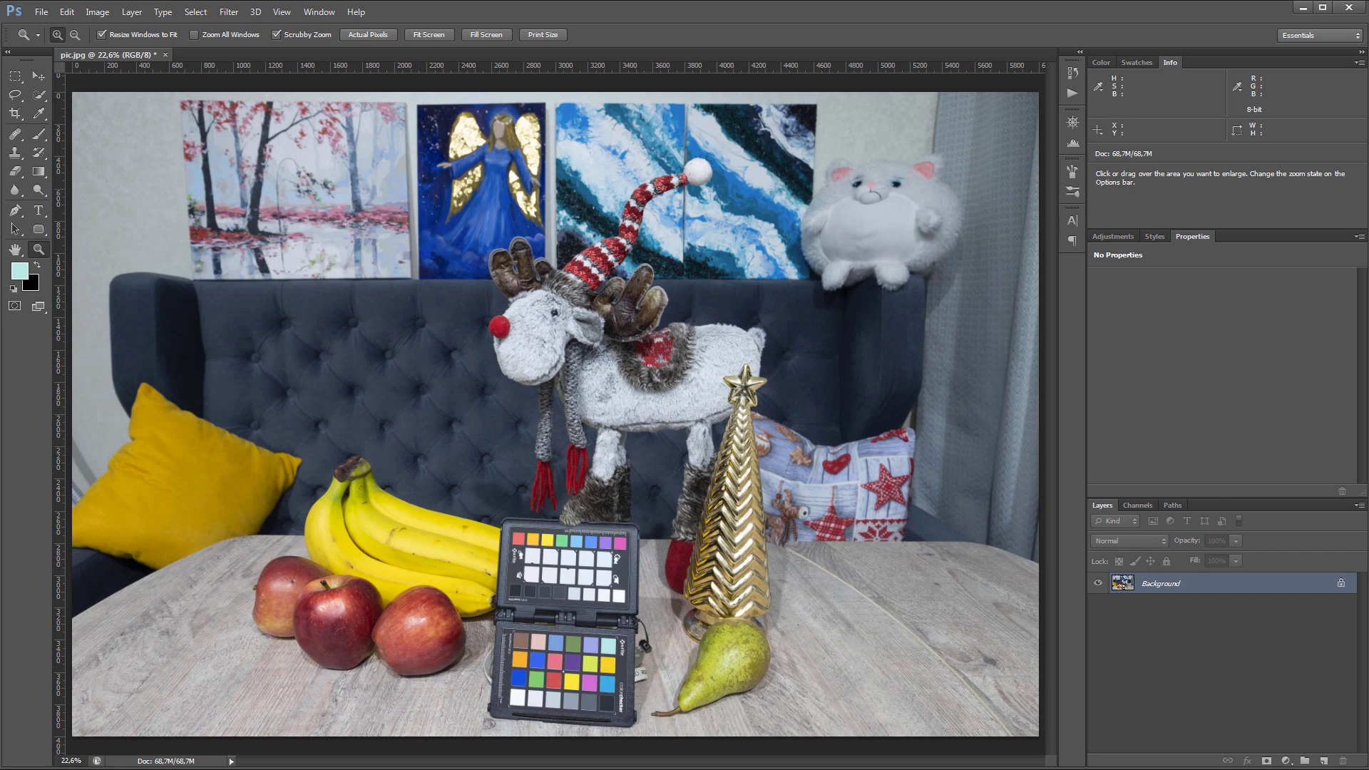
{"action": "mouse_move", "coordinate": [1276, 750]}
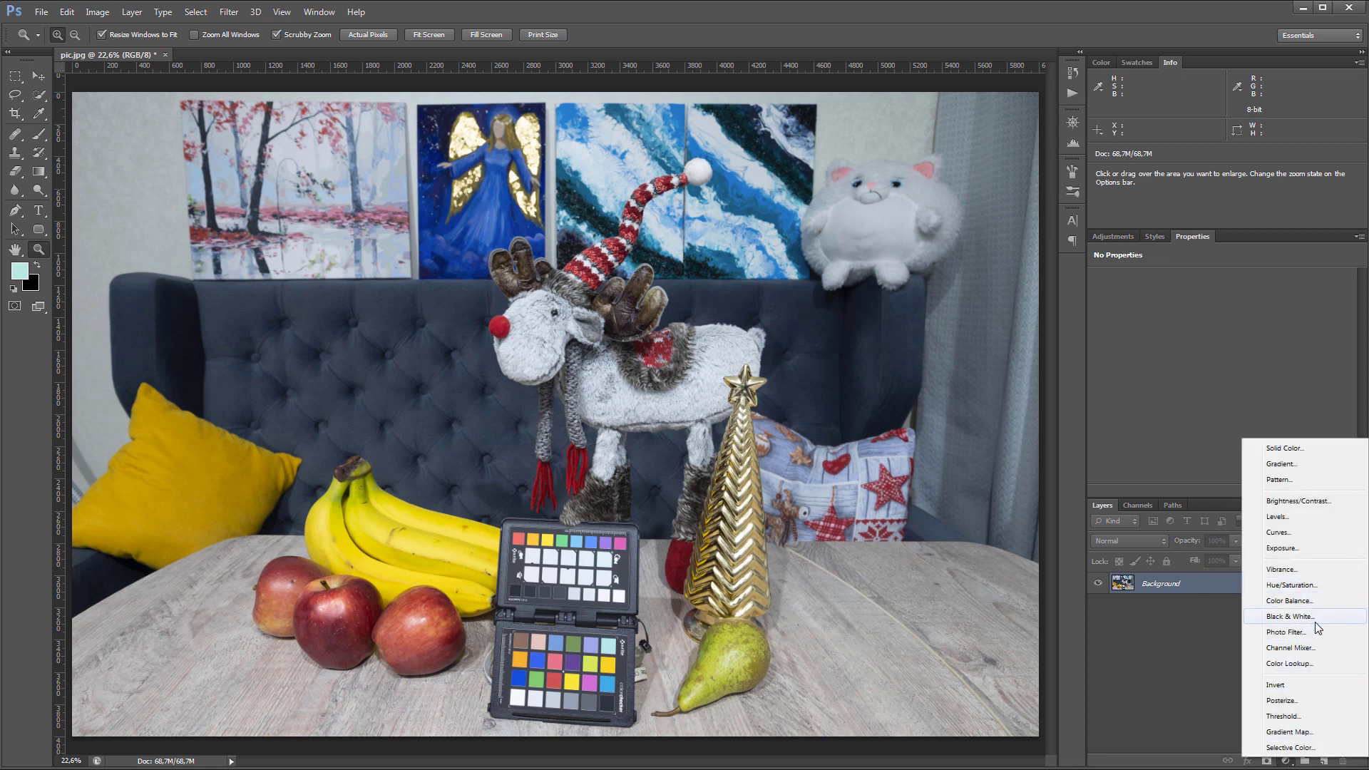
{"action": "left_click", "coordinate": [1284, 615]}
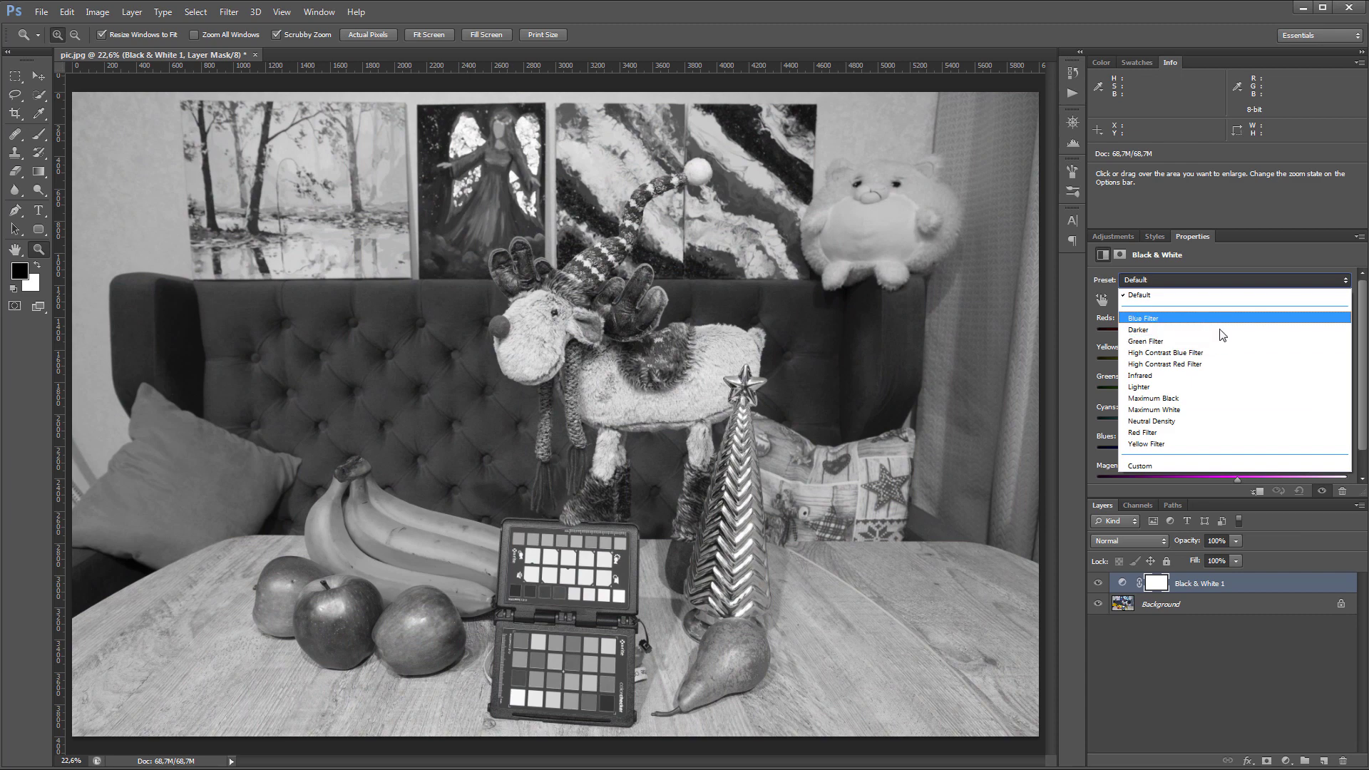
{"action": "left_click", "coordinate": [1145, 341]}
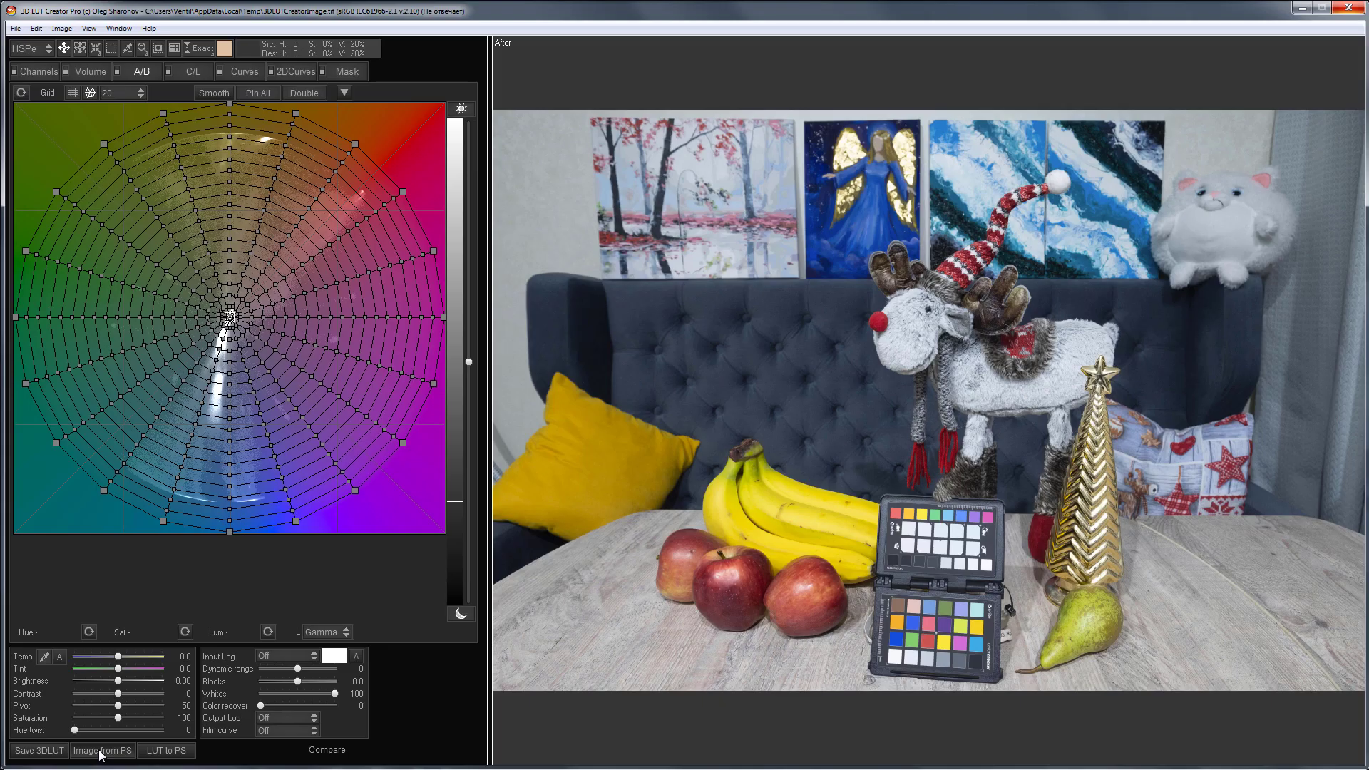
Step: Import the black-and-white Photoshop image and read a Custom chart target from its ColorChecker grid
{"action": "left_click", "coordinate": [102, 749]}
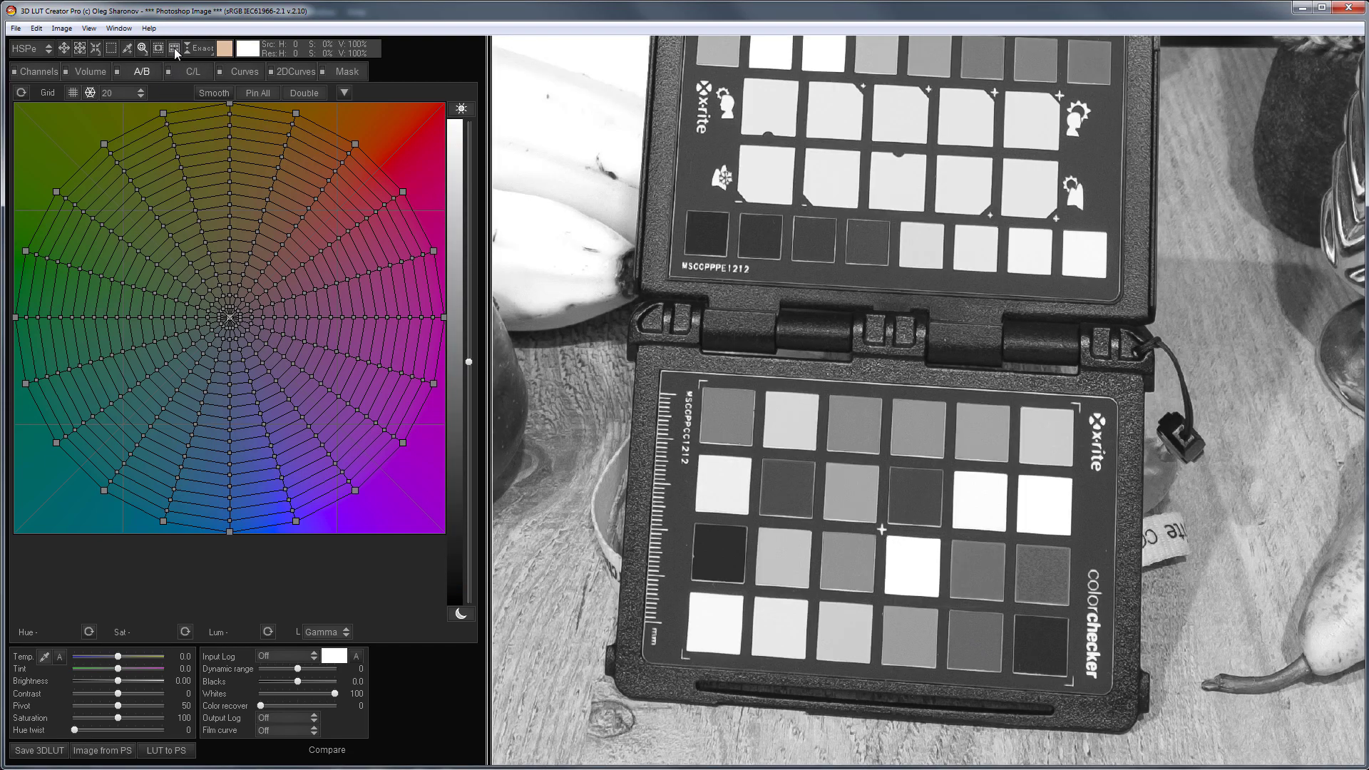
{"action": "left_click", "coordinate": [174, 48]}
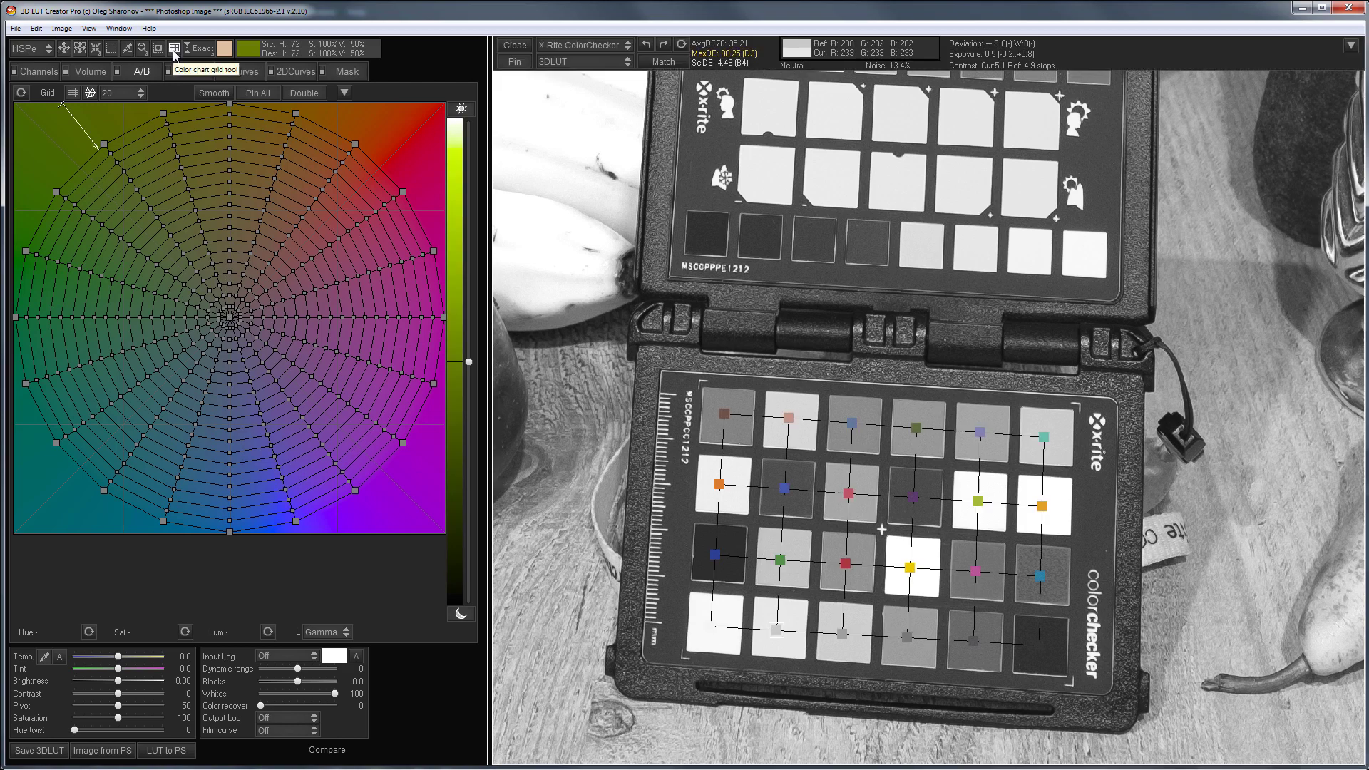
{"action": "mouse_move", "coordinate": [202, 47]}
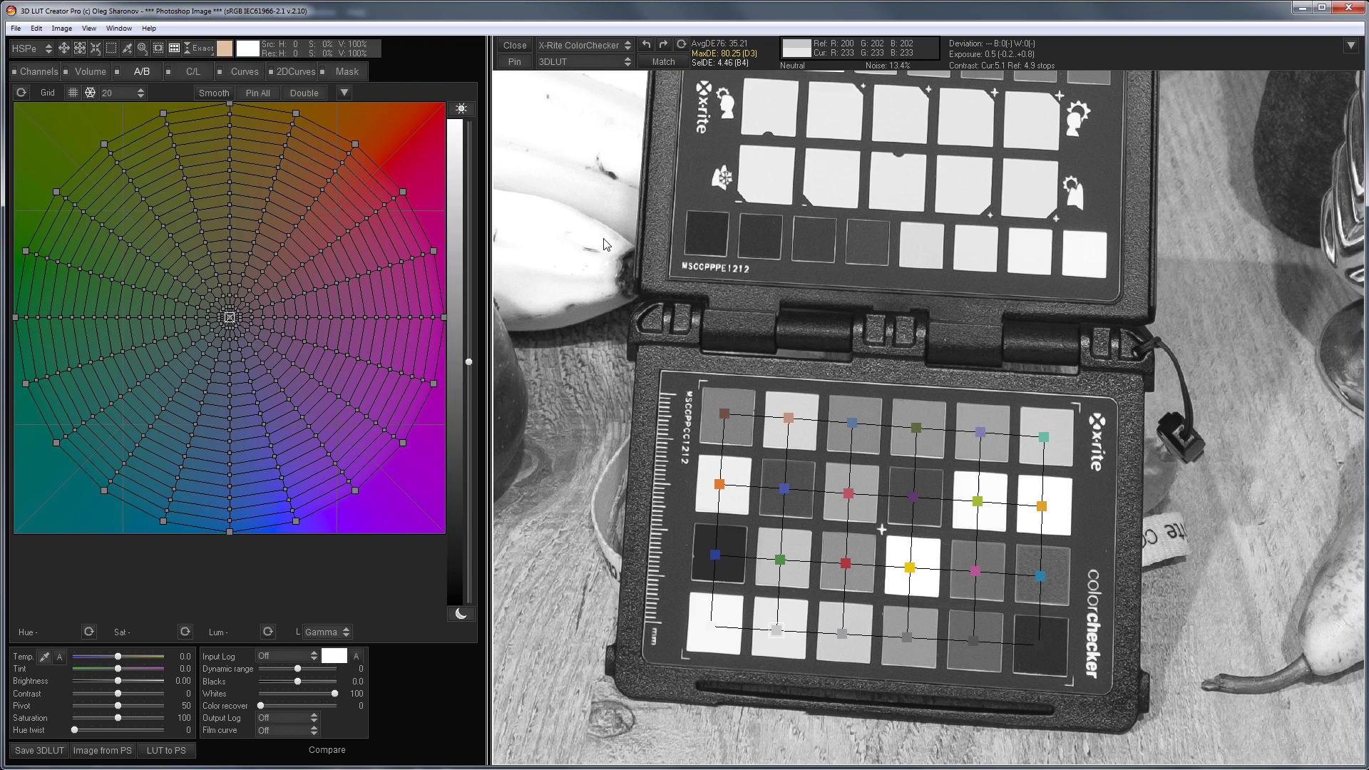
{"action": "left_click", "coordinate": [583, 44]}
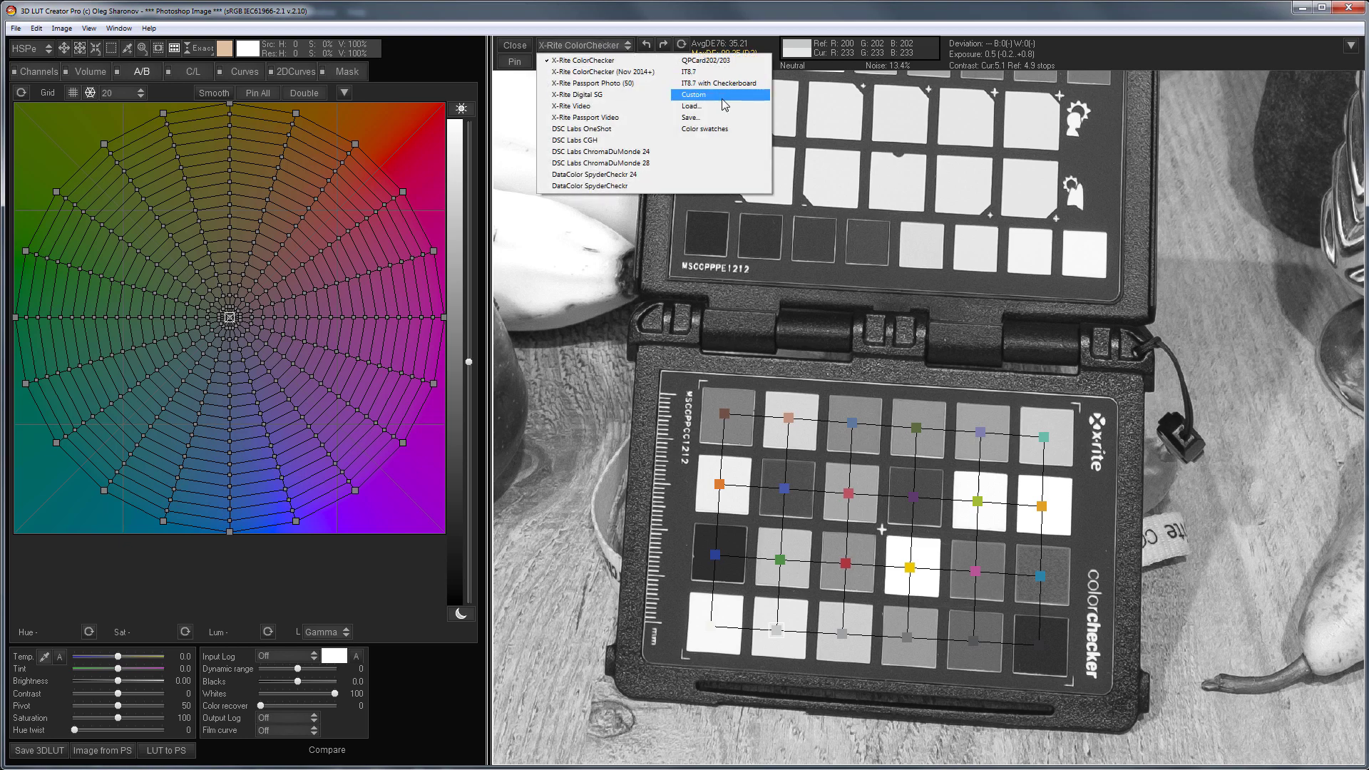
{"action": "left_click", "coordinate": [693, 94]}
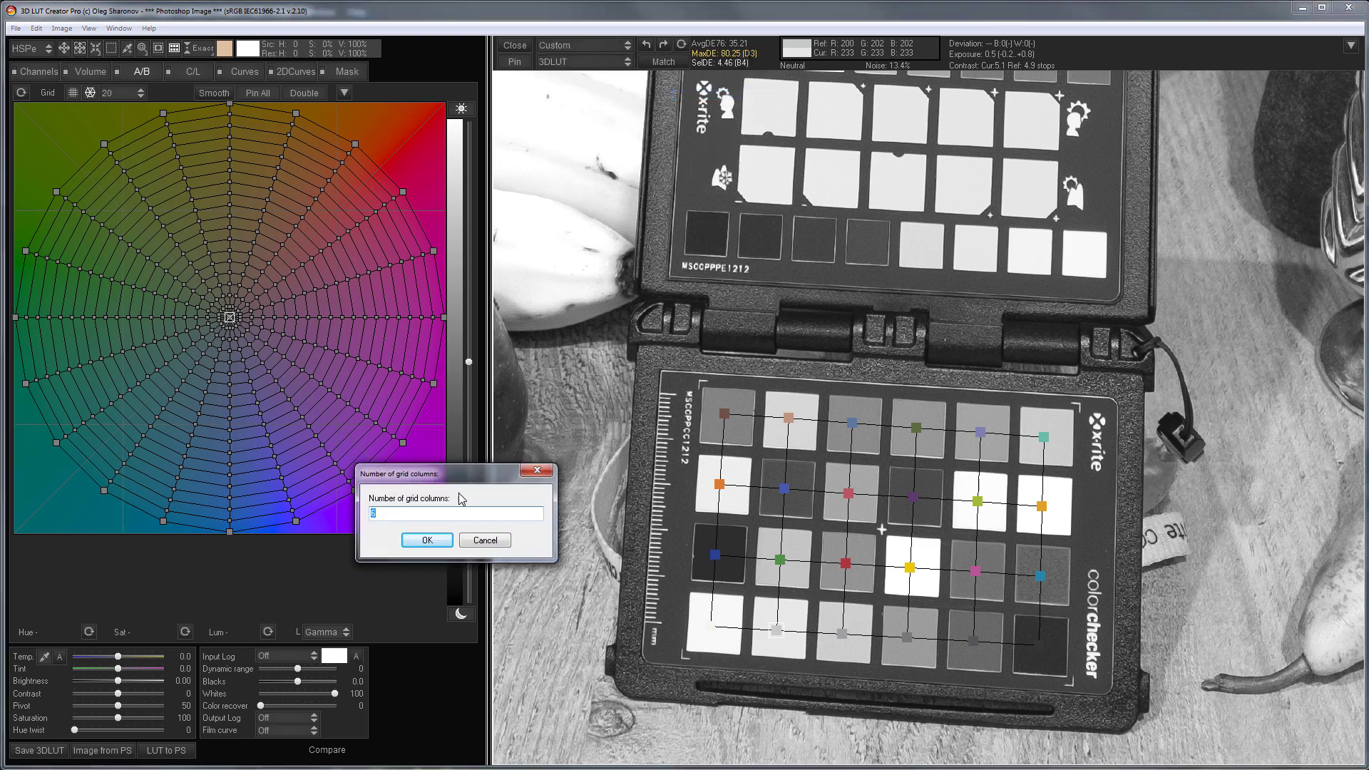
{"action": "left_click", "coordinate": [426, 540]}
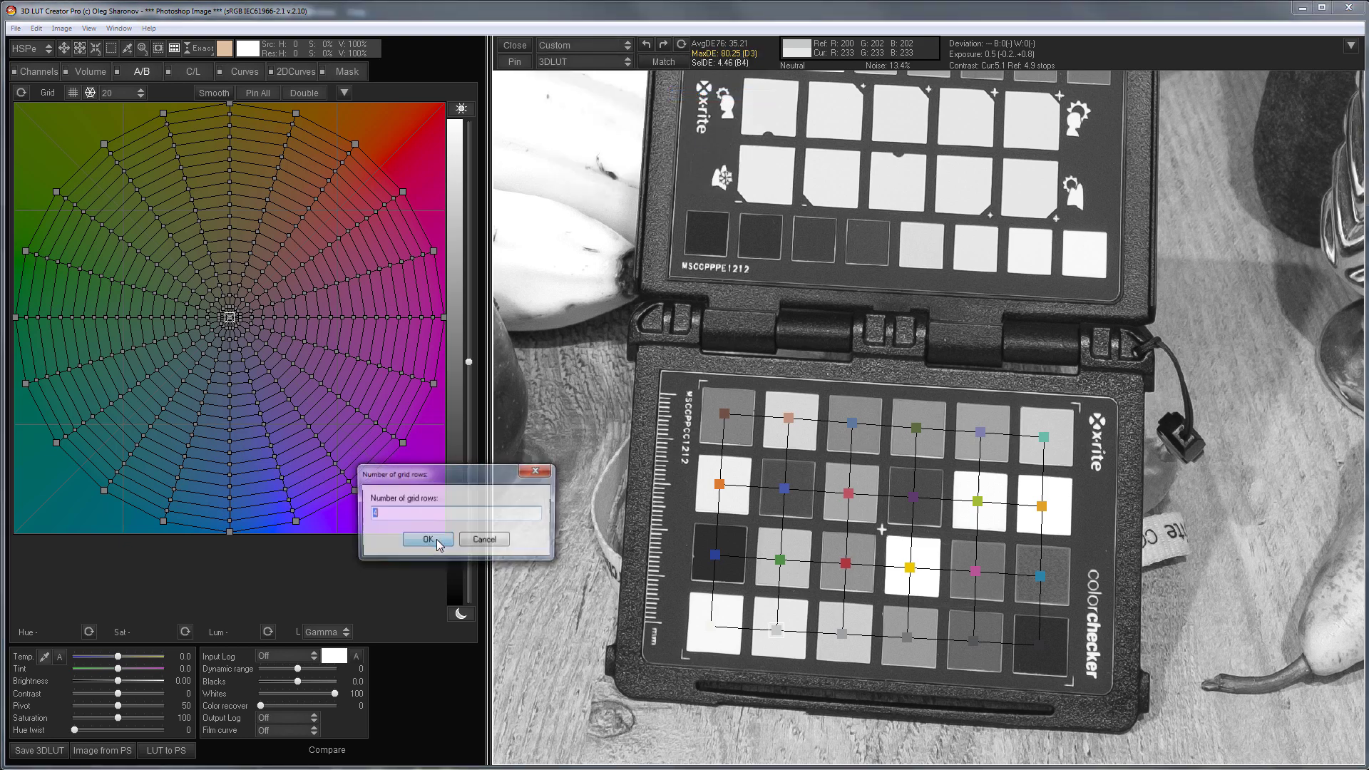
{"action": "left_click", "coordinate": [427, 539]}
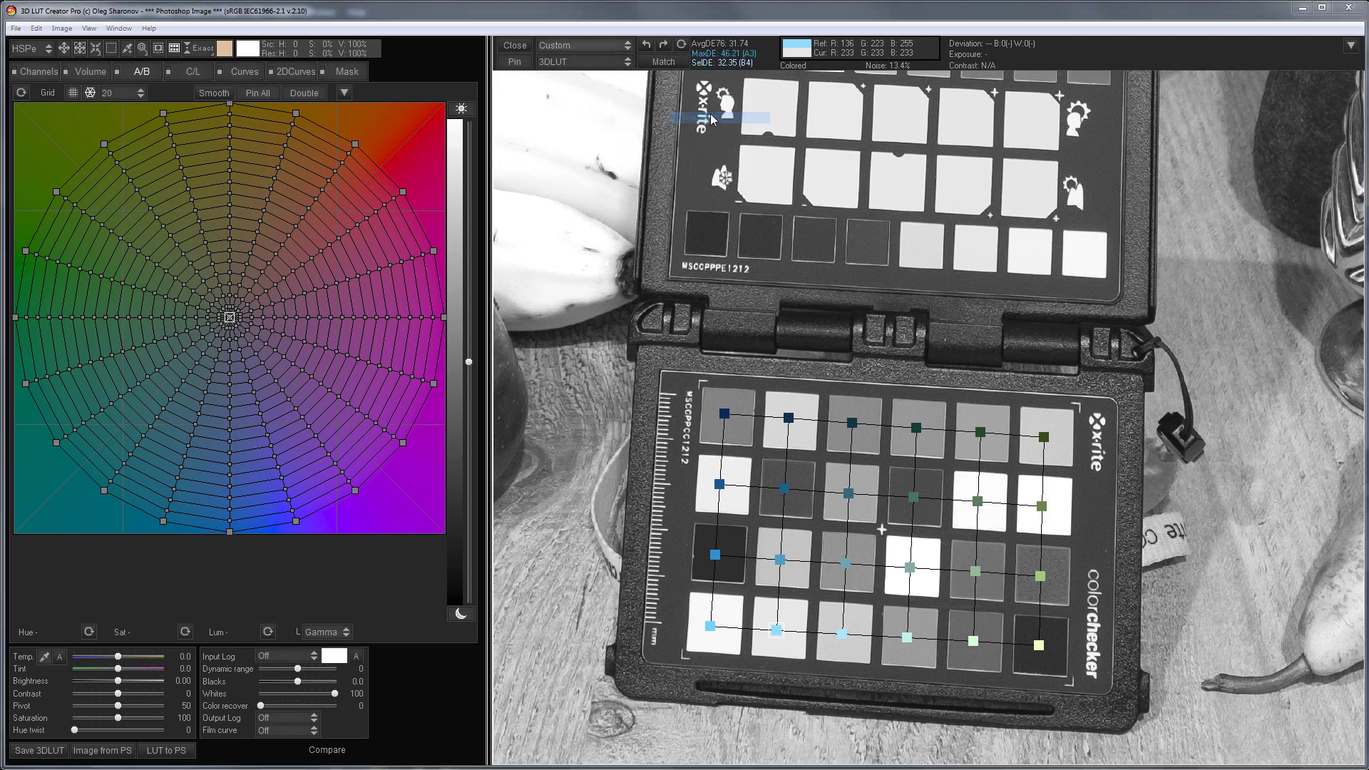
Step: Save the custom chart target as a file named 'Green Filter'
{"action": "left_click", "coordinate": [38, 750]}
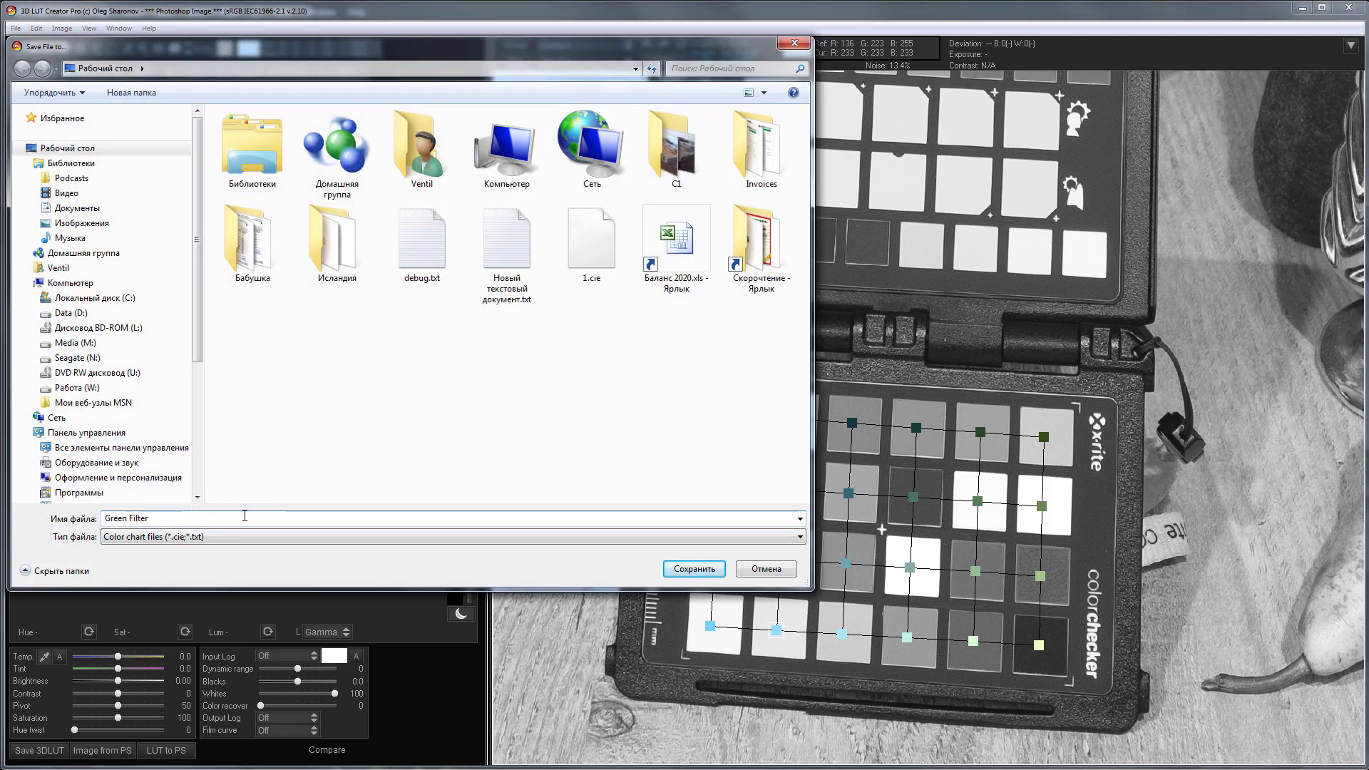
{"action": "left_click", "coordinate": [693, 568]}
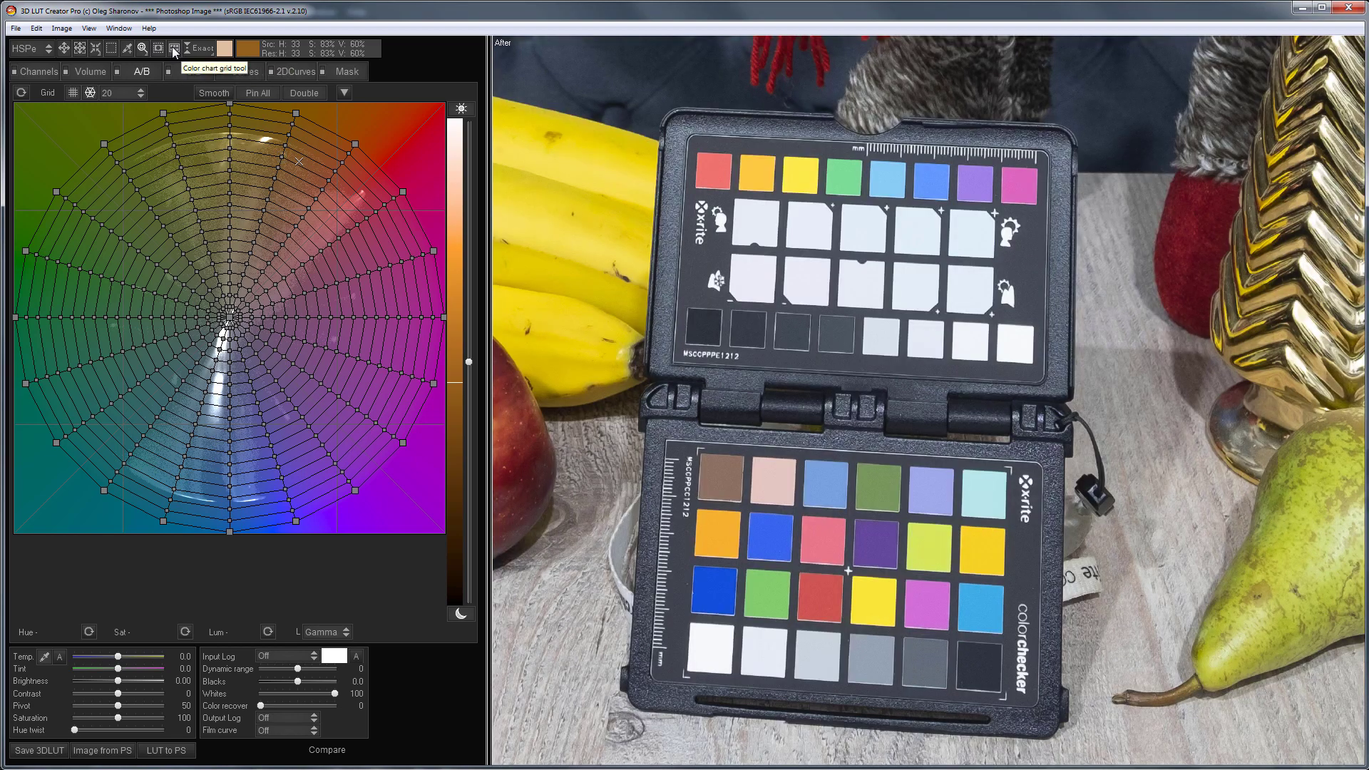
Step: Overlay the chart grid on the colour ColorChecker and inspect two patches' Ref/Cur values
{"action": "left_click", "coordinate": [174, 48]}
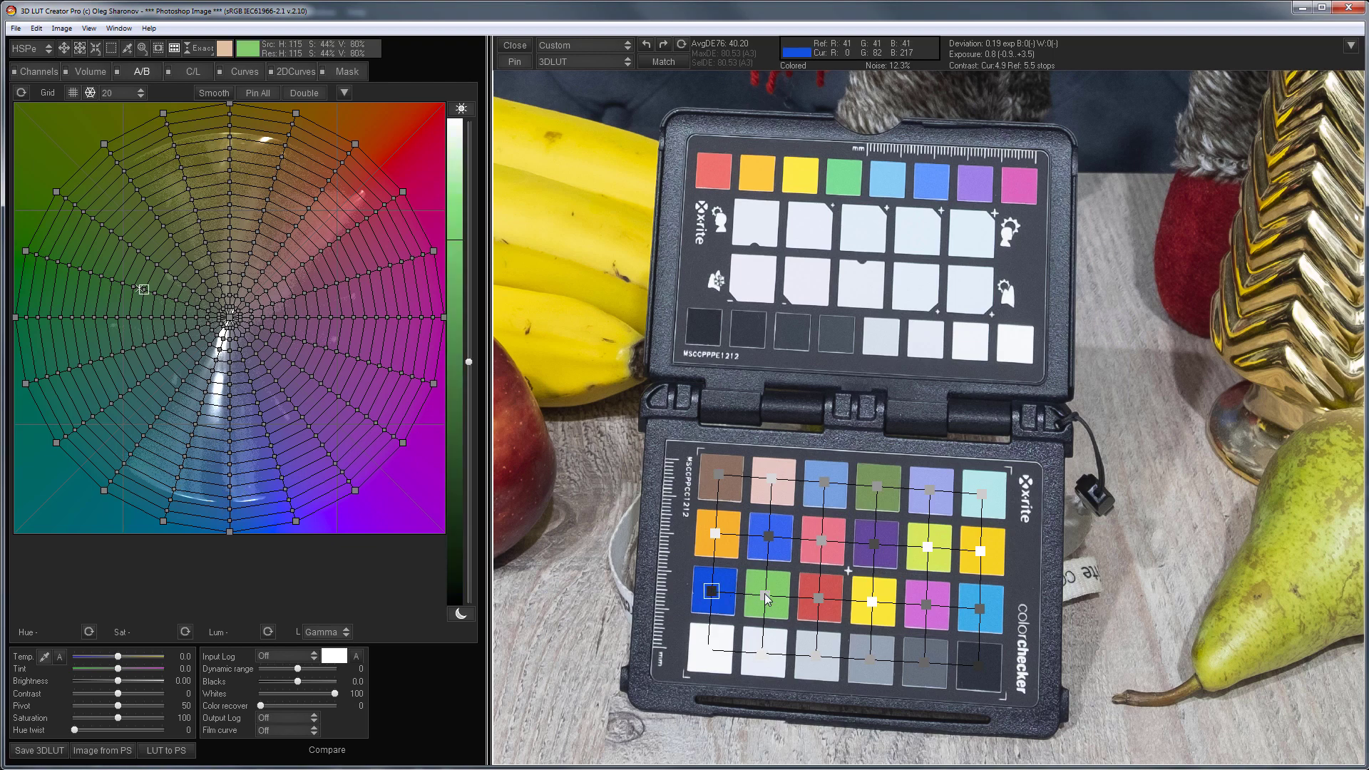
{"action": "left_click", "coordinate": [766, 541]}
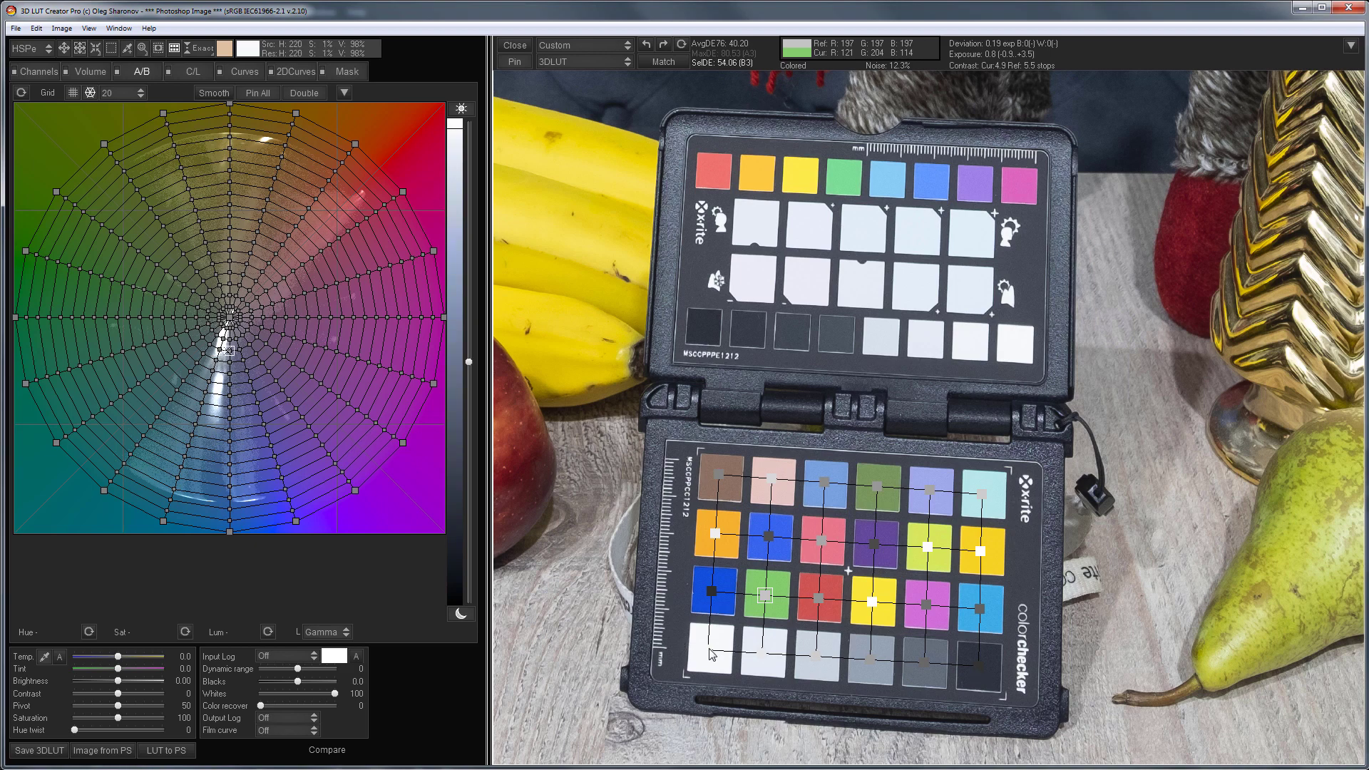
{"action": "left_click", "coordinate": [711, 654]}
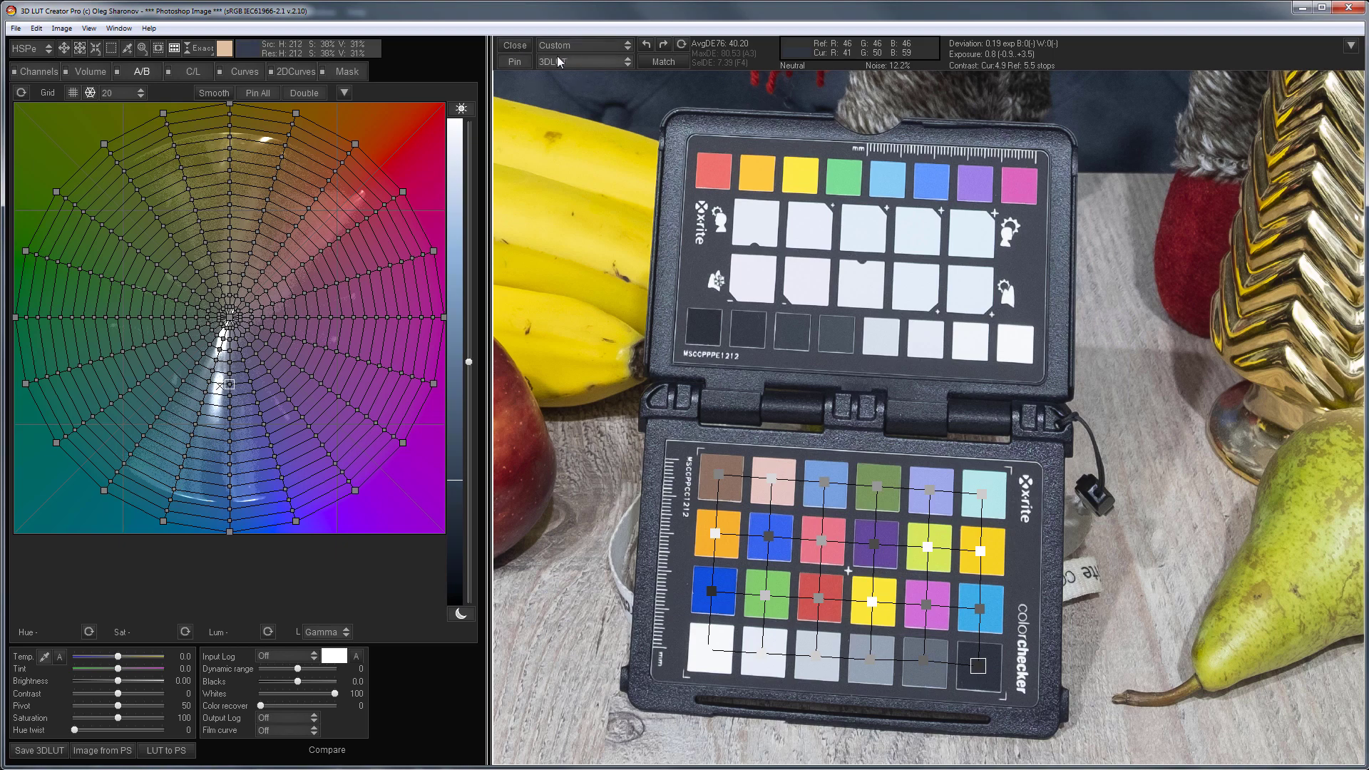
{"action": "mouse_move", "coordinate": [631, 69]}
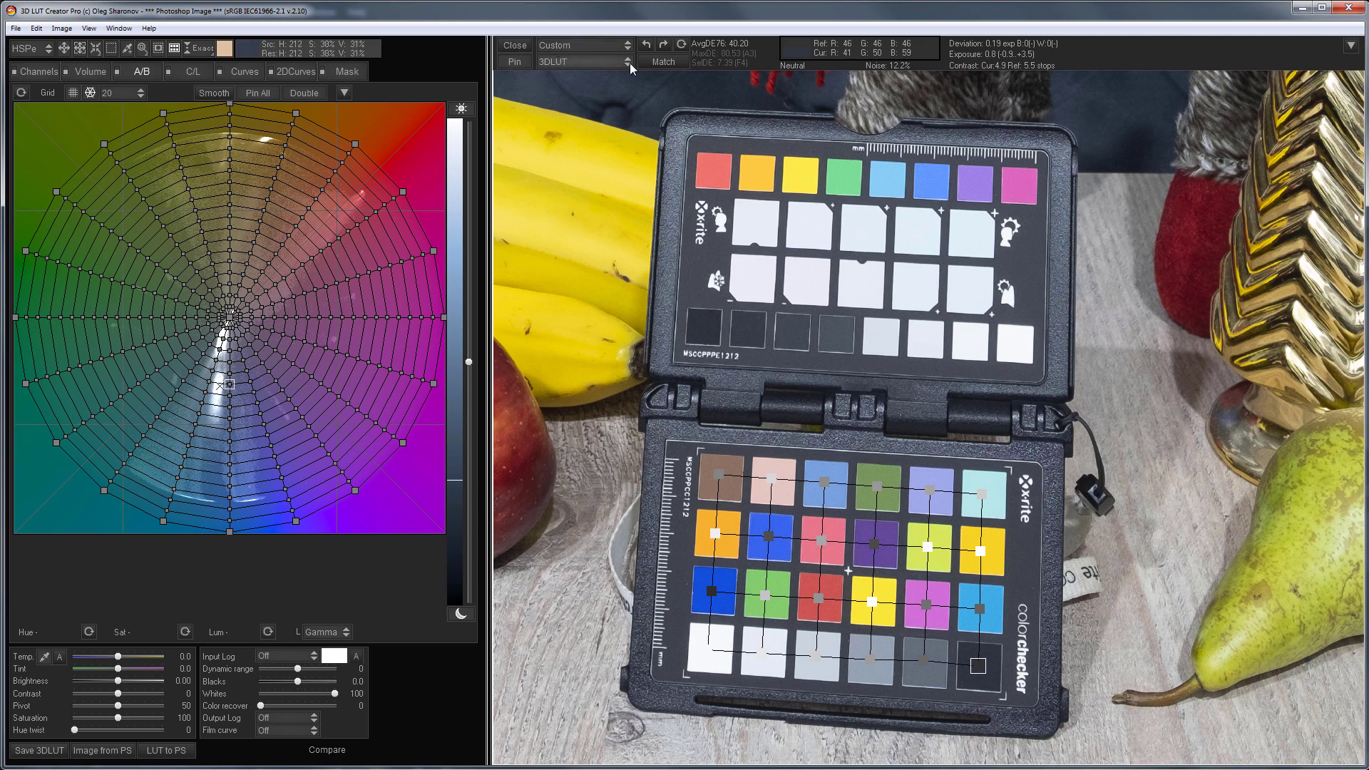
Step: Match the chart patches to the Green Filter target, then show the reference image to compare
{"action": "left_click", "coordinate": [663, 61]}
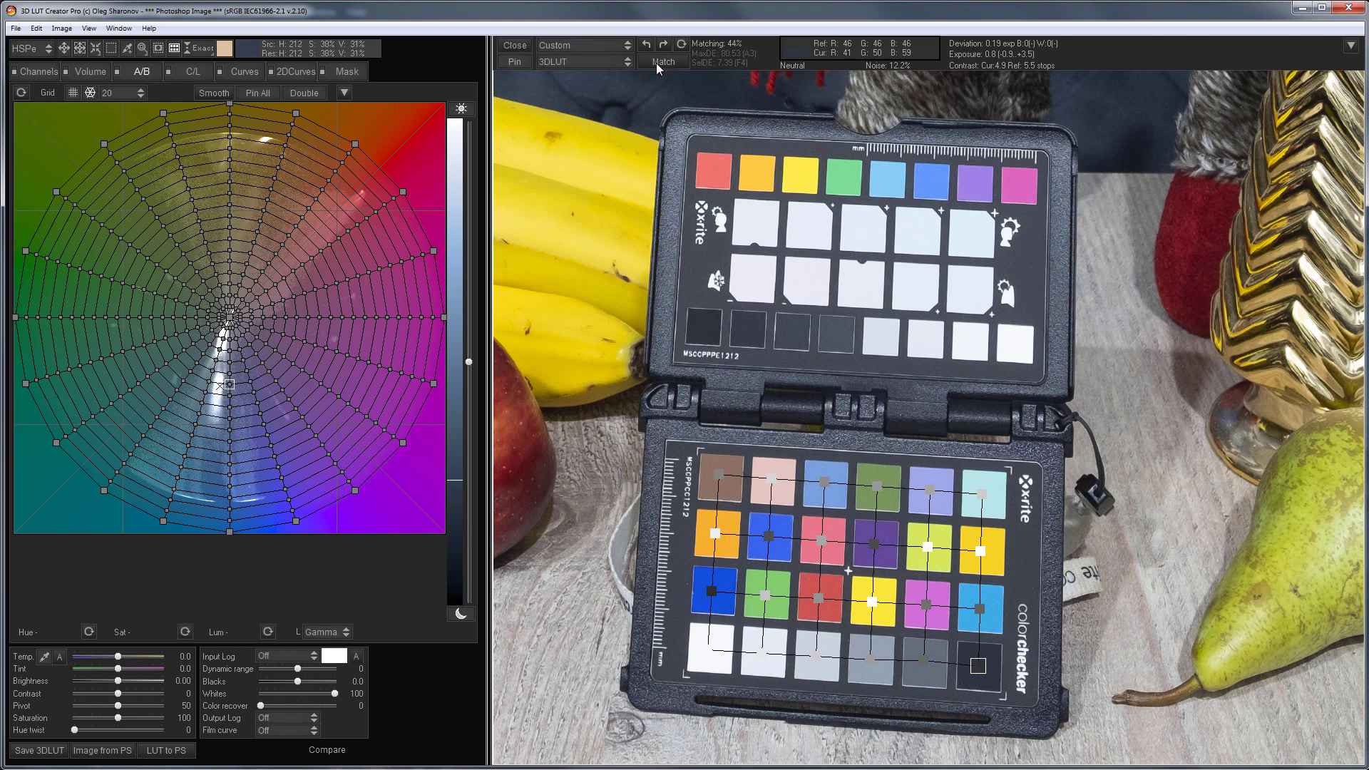
{"action": "left_click", "coordinate": [663, 61]}
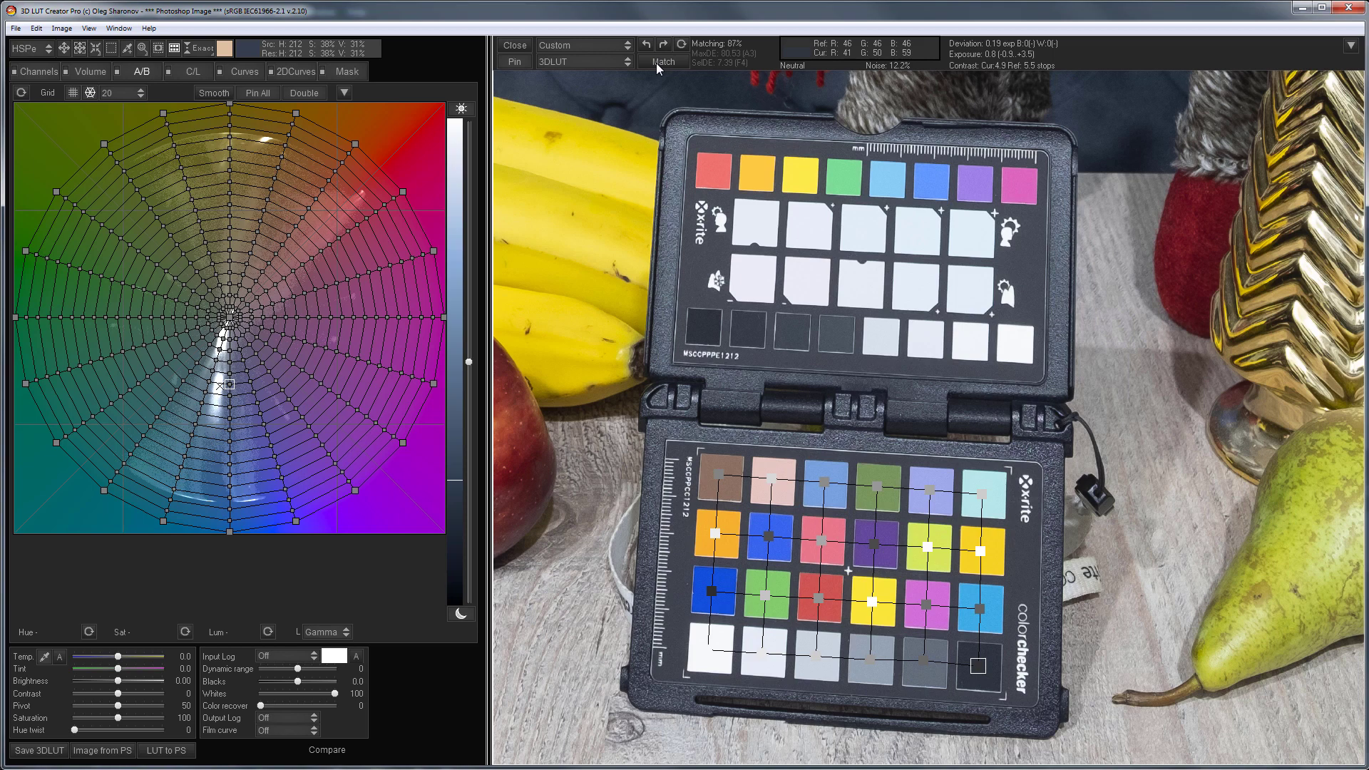
{"action": "left_click", "coordinate": [664, 61]}
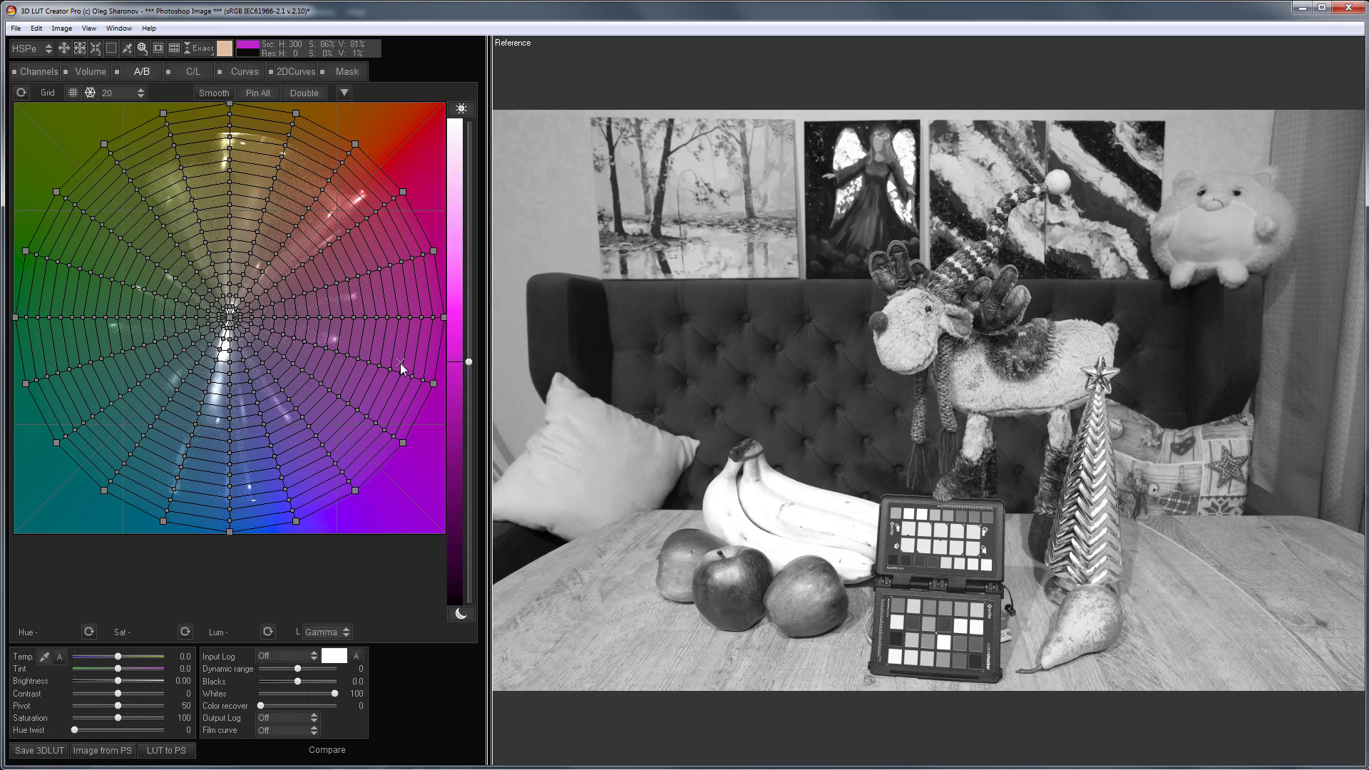
{"action": "left_click", "coordinate": [326, 749]}
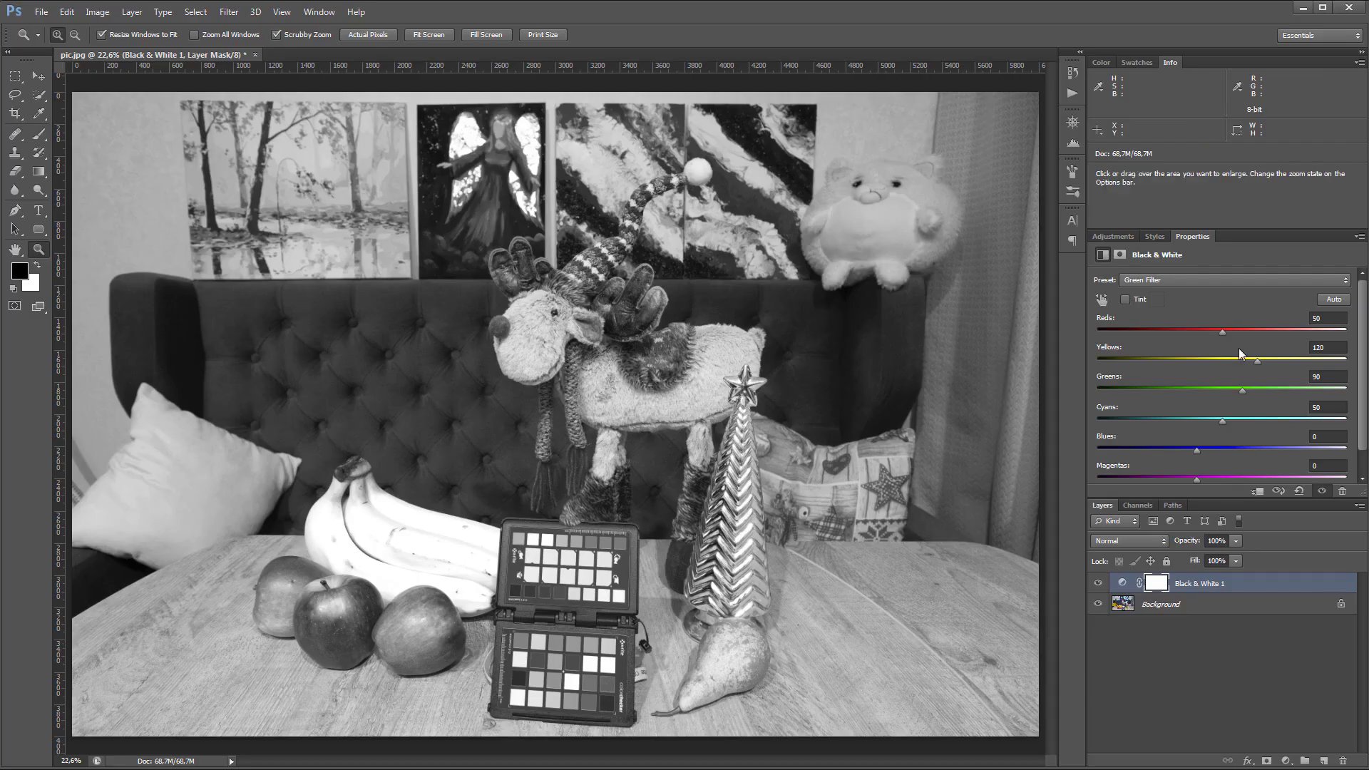
Step: Change the Black & White adjustment preset to Infrared
{"action": "left_click", "coordinate": [1229, 279]}
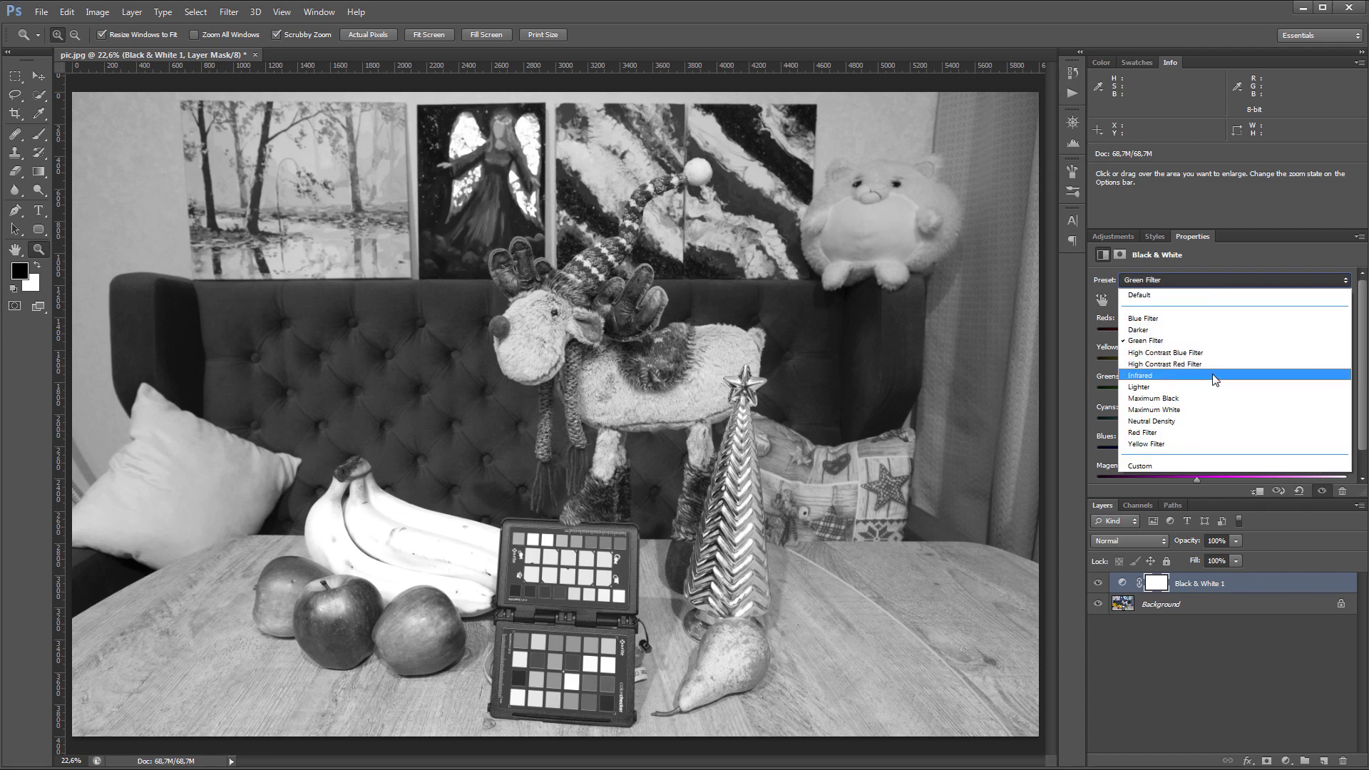
{"action": "left_click", "coordinate": [1140, 375]}
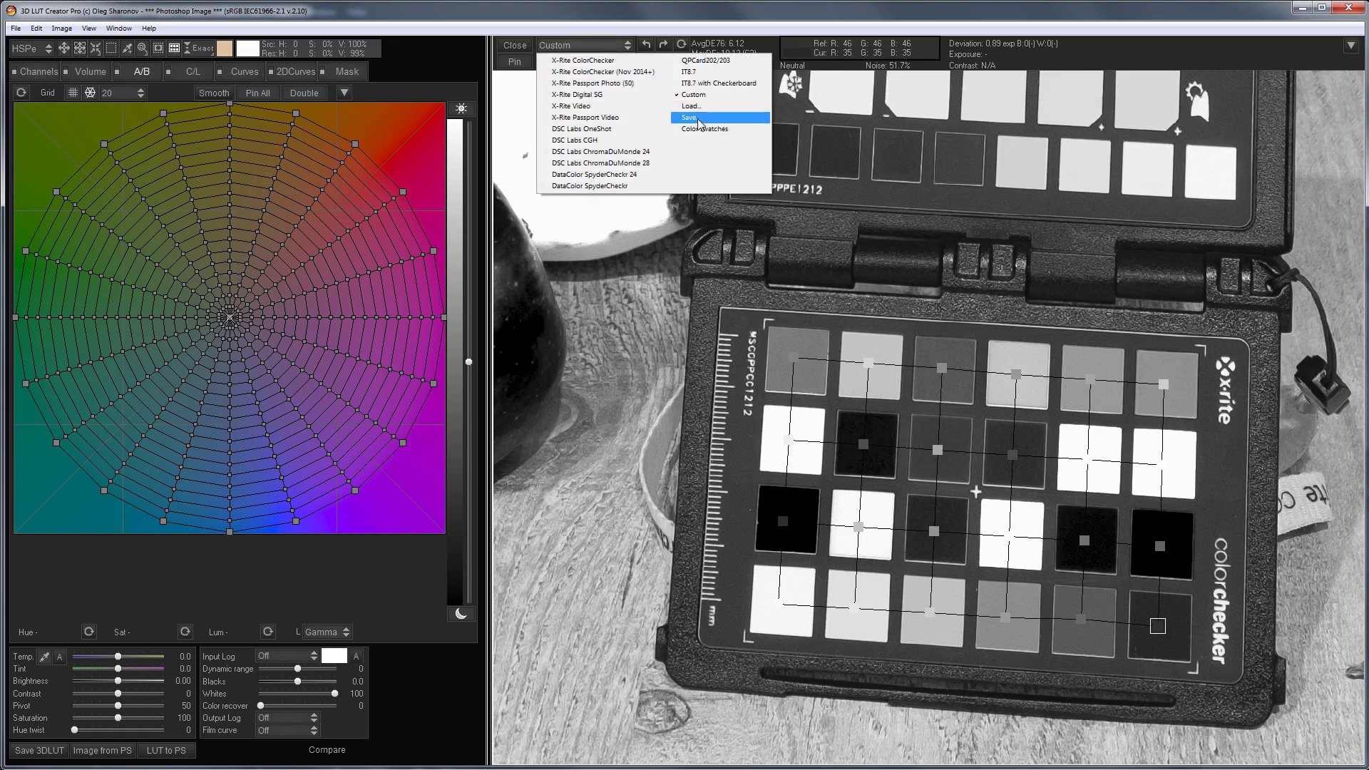
Step: Save the custom chart target as a file named 'Infrared'
{"action": "left_click", "coordinate": [688, 116]}
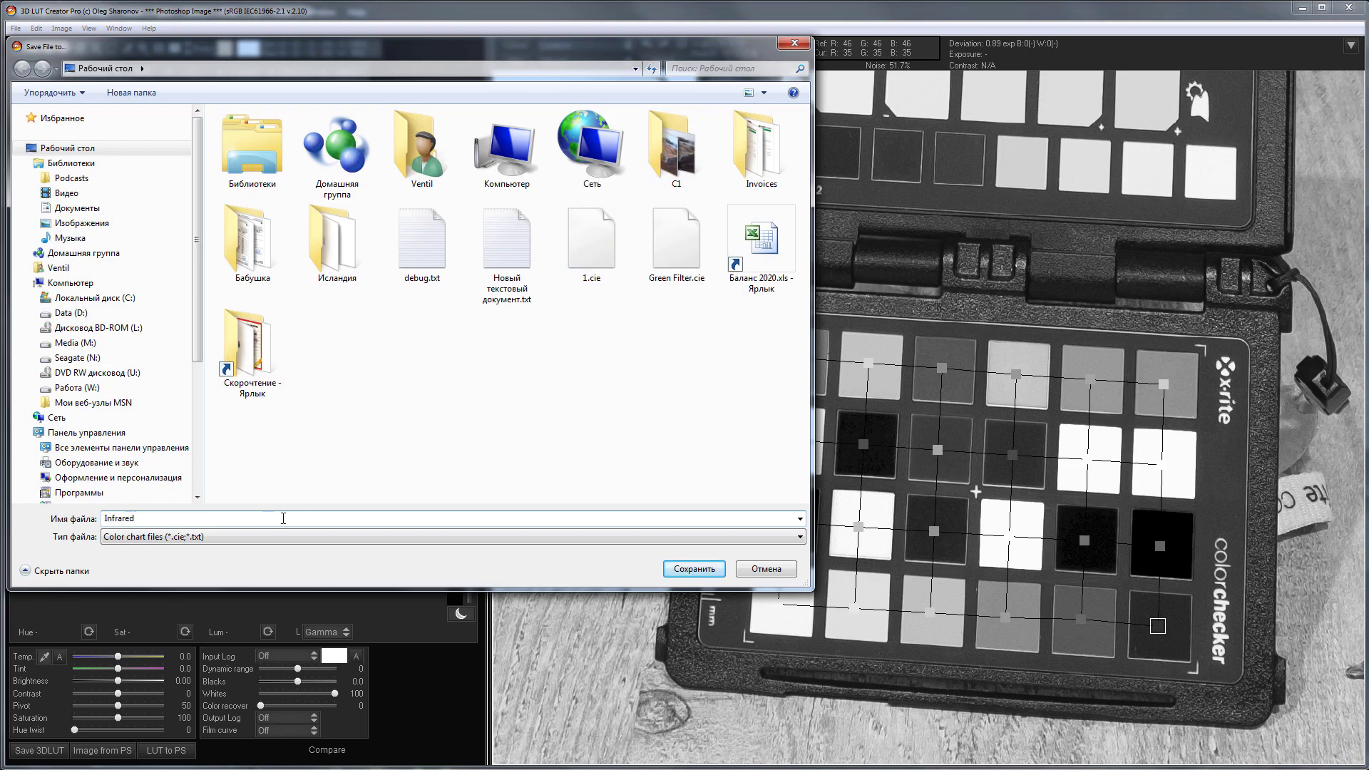
{"action": "left_click", "coordinate": [692, 568]}
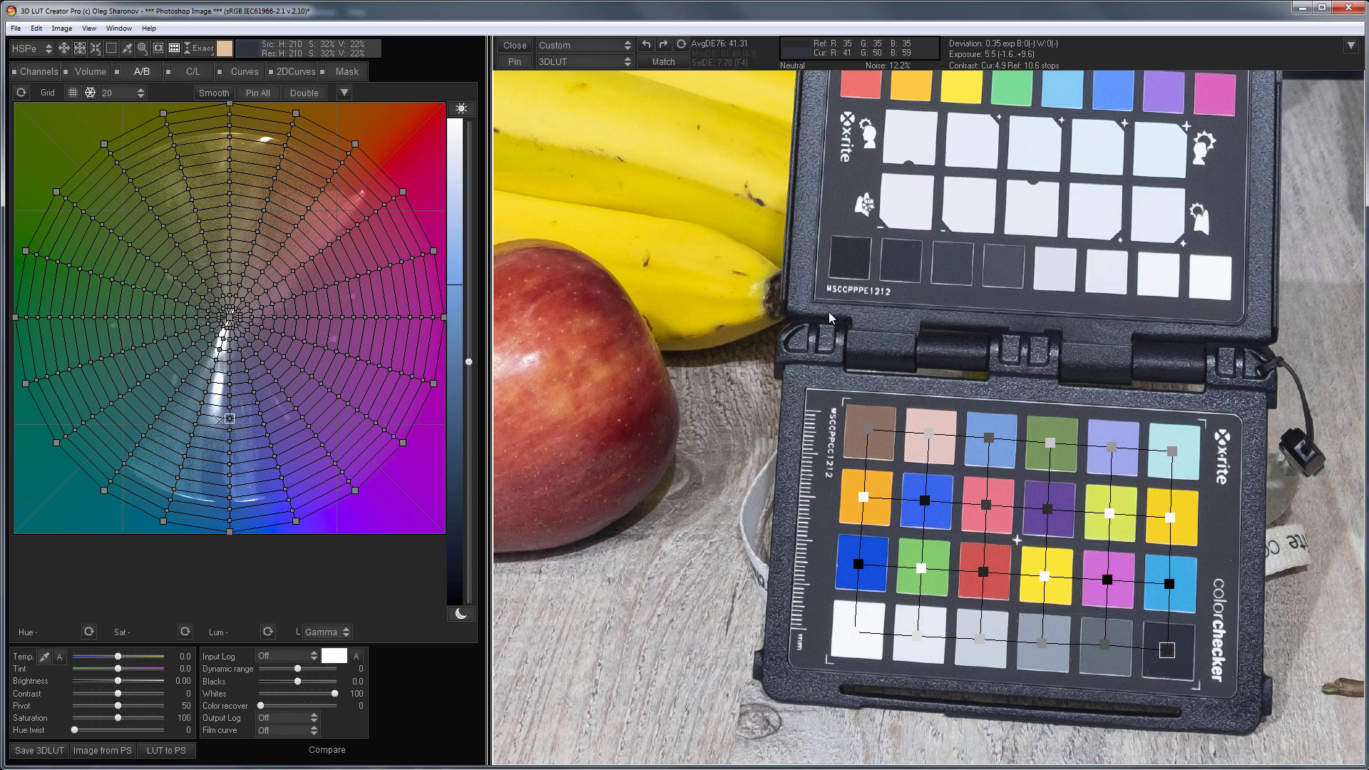
Step: Match to the Infrared target, dismiss the duplicate-patches warning, and compare with the Photoshop reference
{"action": "left_click", "coordinate": [662, 62]}
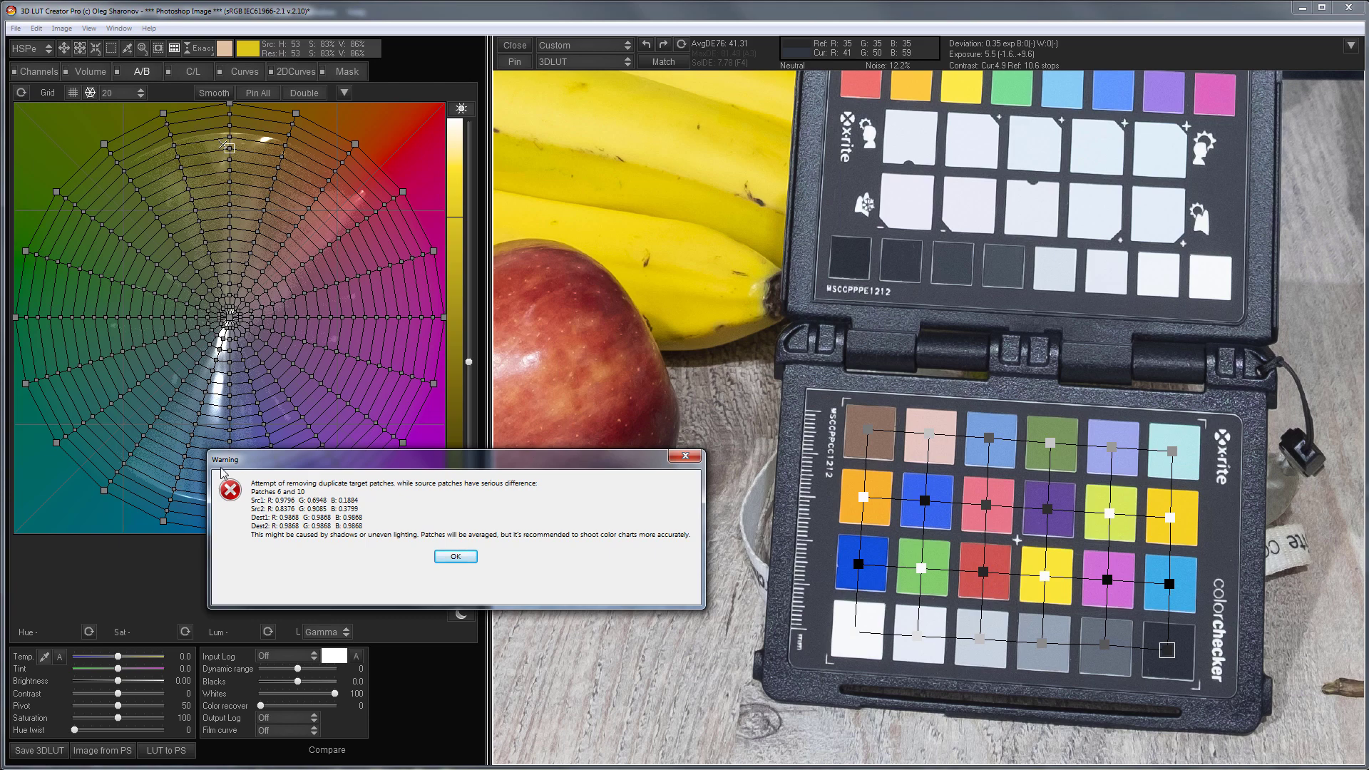
{"action": "mouse_move", "coordinate": [381, 582]}
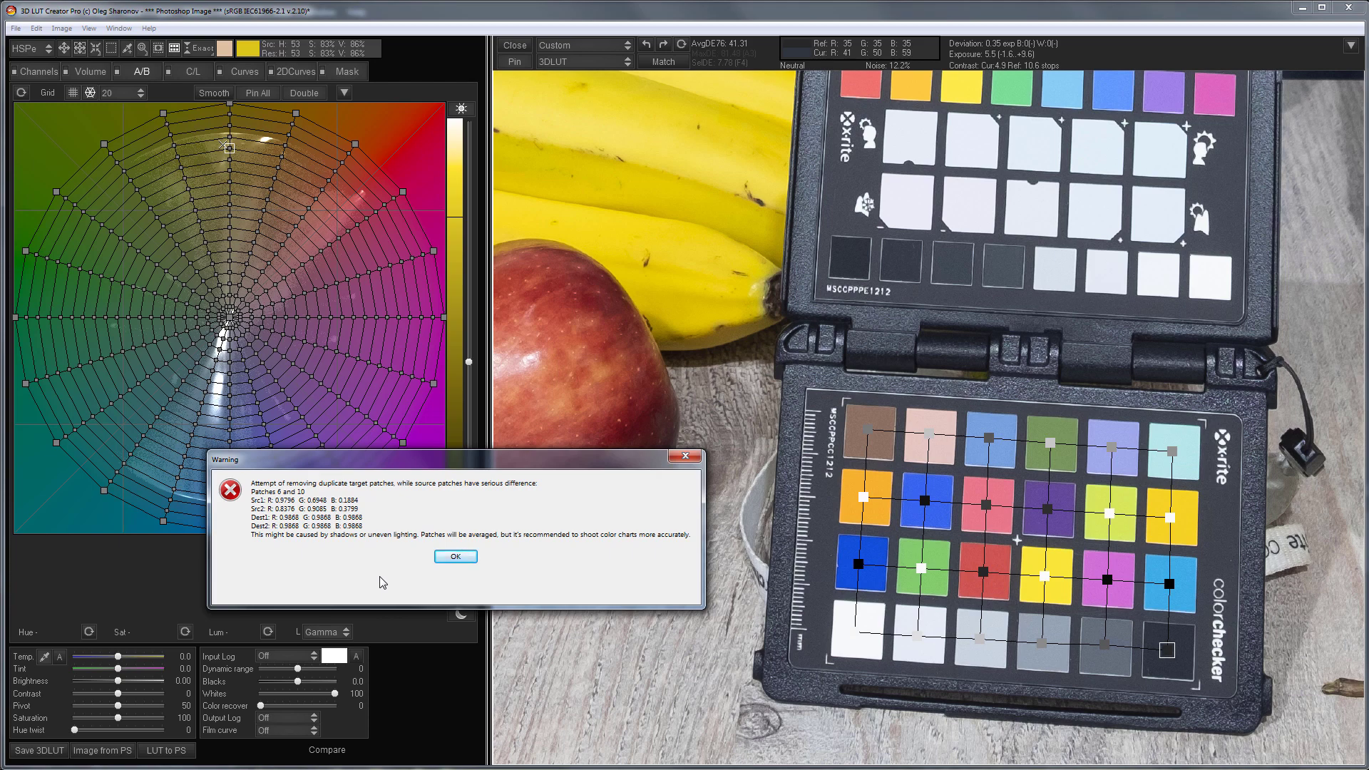
{"action": "mouse_move", "coordinate": [396, 576]}
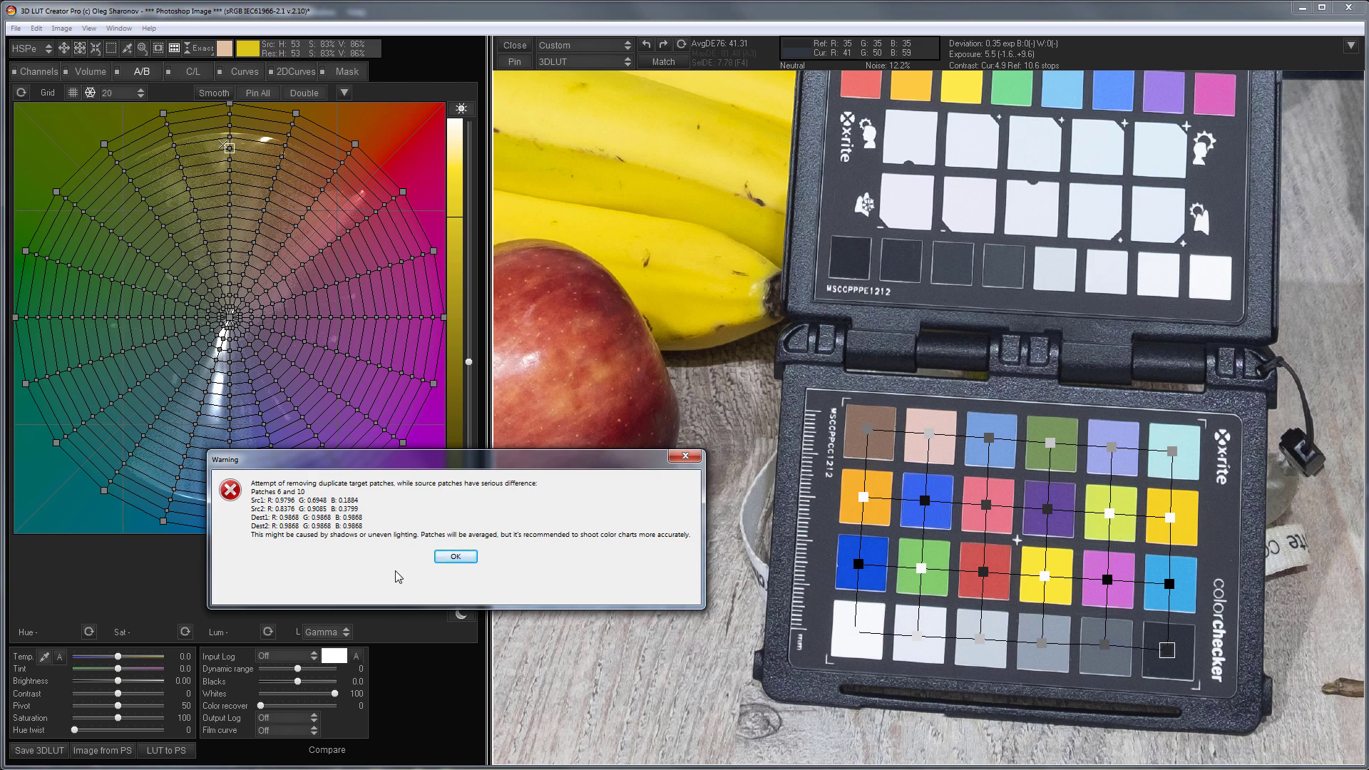
{"action": "left_click", "coordinate": [455, 556]}
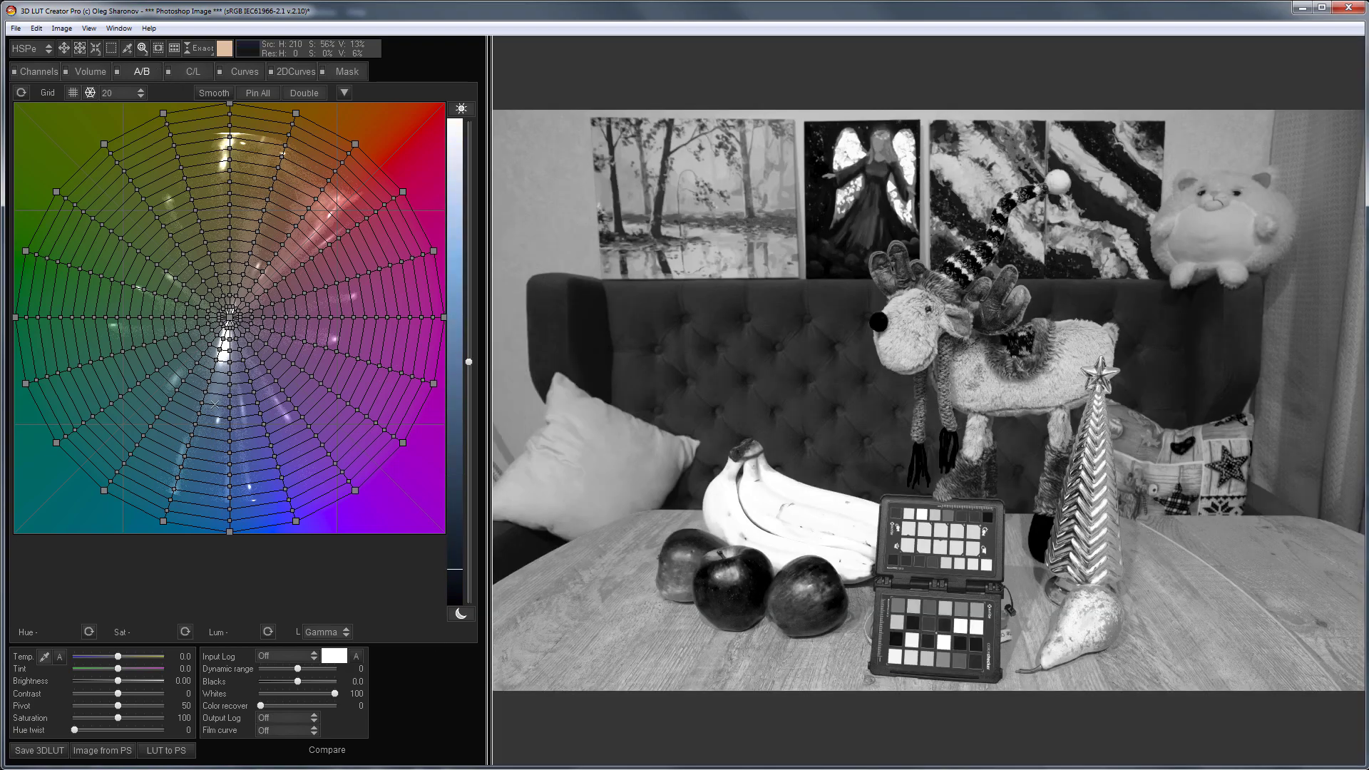
{"action": "left_click", "coordinate": [102, 750]}
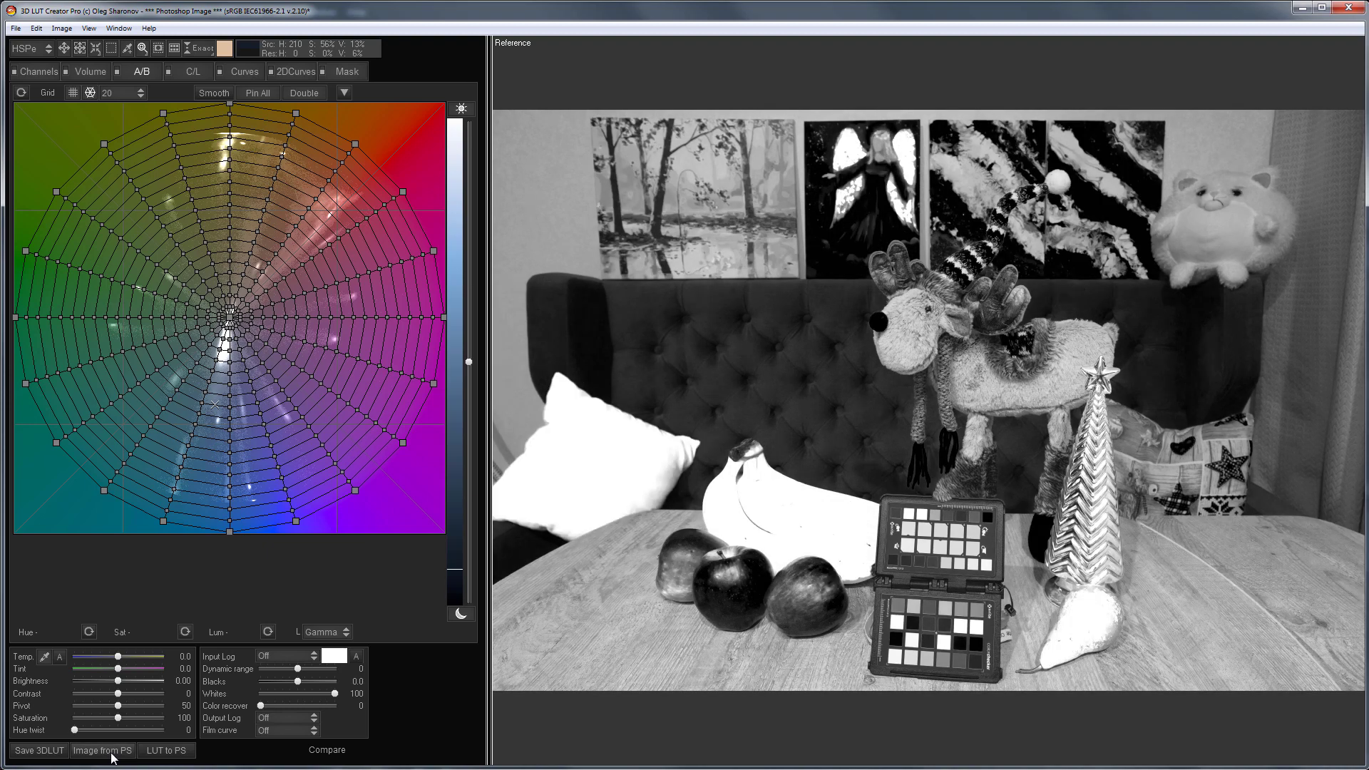
{"action": "left_click", "coordinate": [326, 749]}
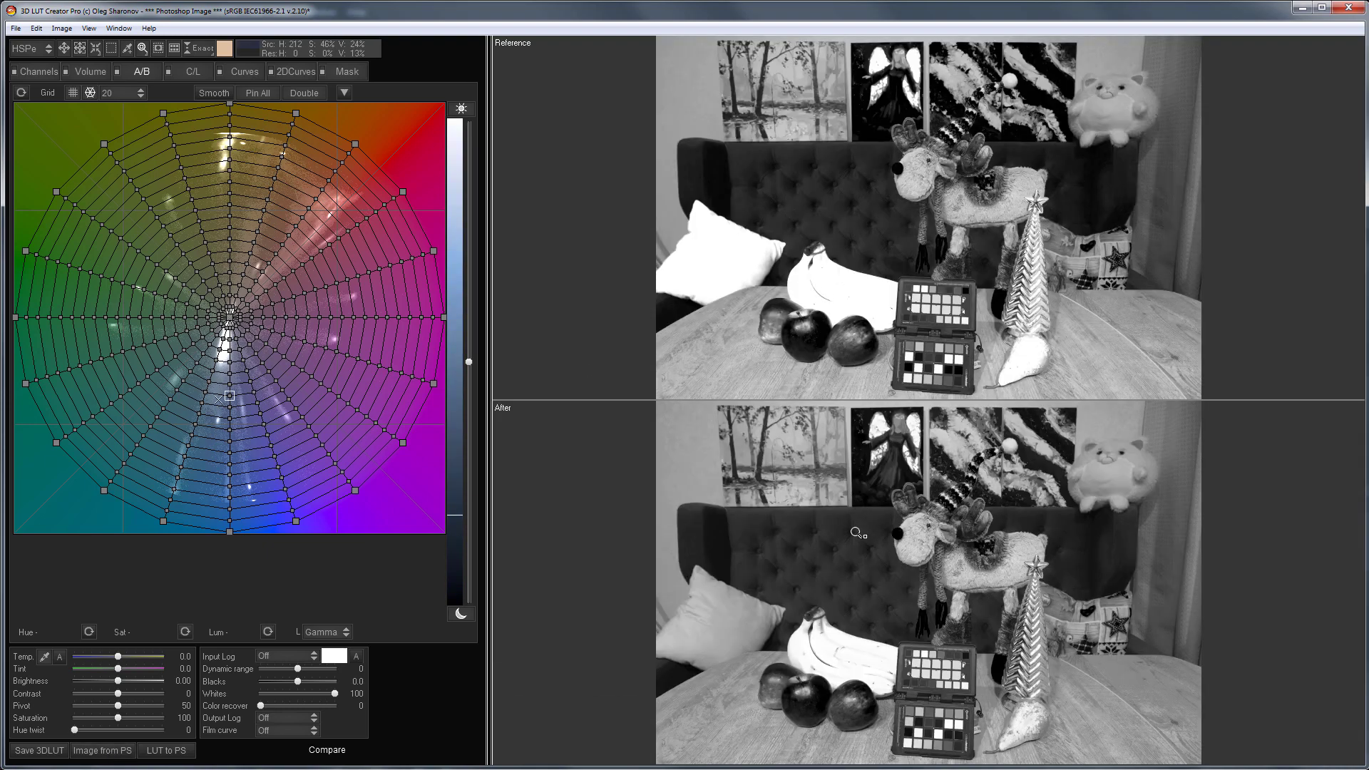